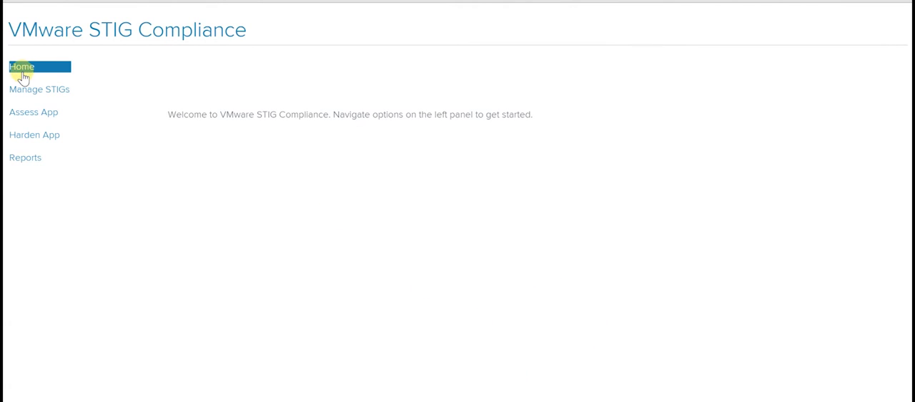
mouse_move(34, 97)
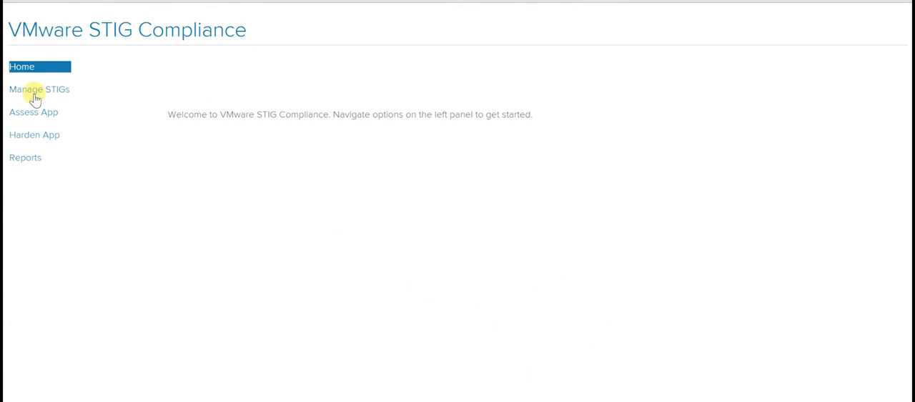
Go to Manage STIGs, showing file_test_content-ds.xml and sles11-ds.xml.
click(40, 89)
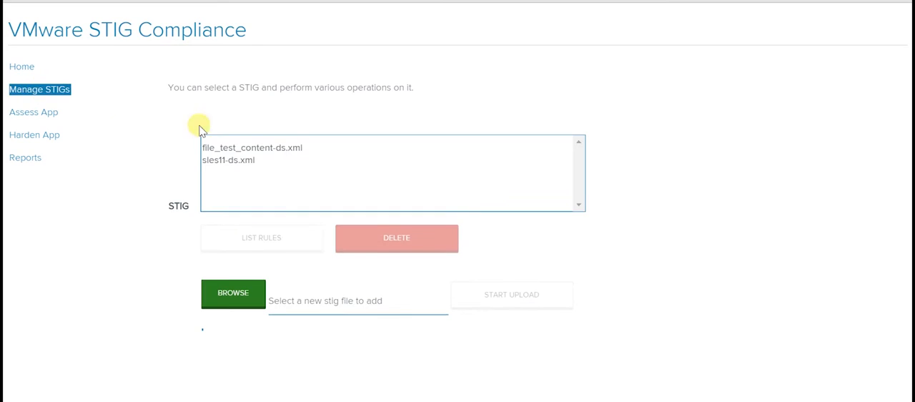
mouse_move(264, 150)
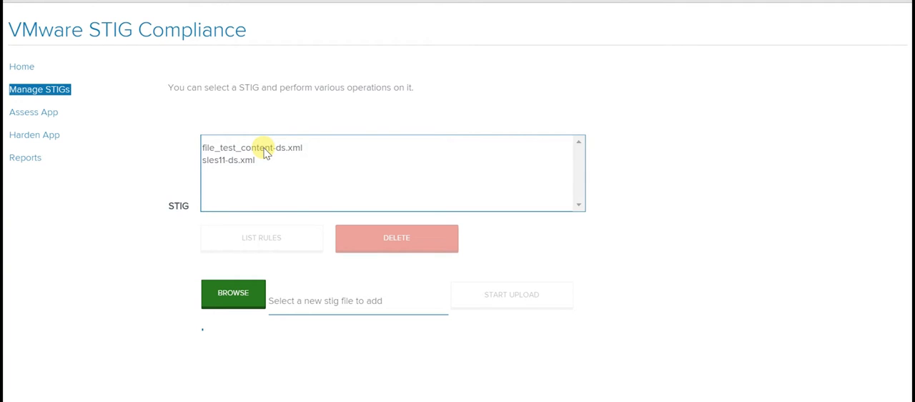
mouse_move(269, 120)
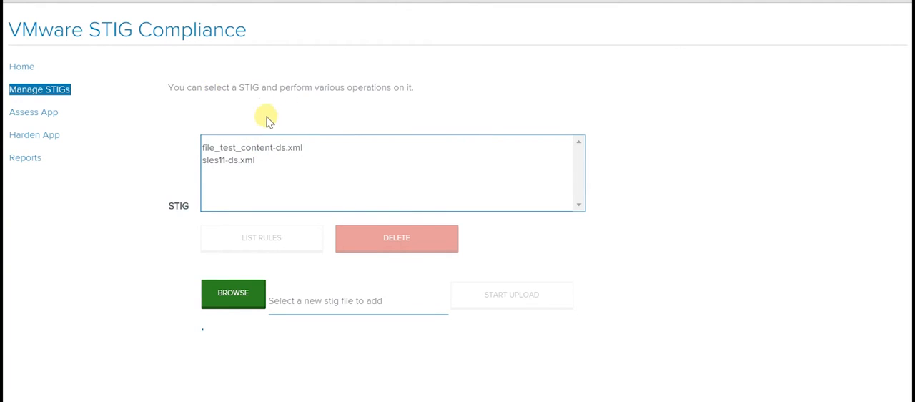
List the rules checklist for file_test_content-ds.xml and return to STIG management.
click(252, 147)
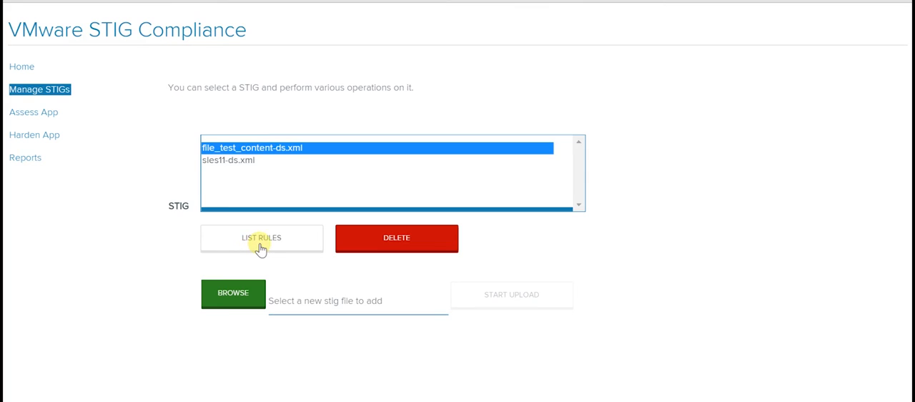
click(260, 237)
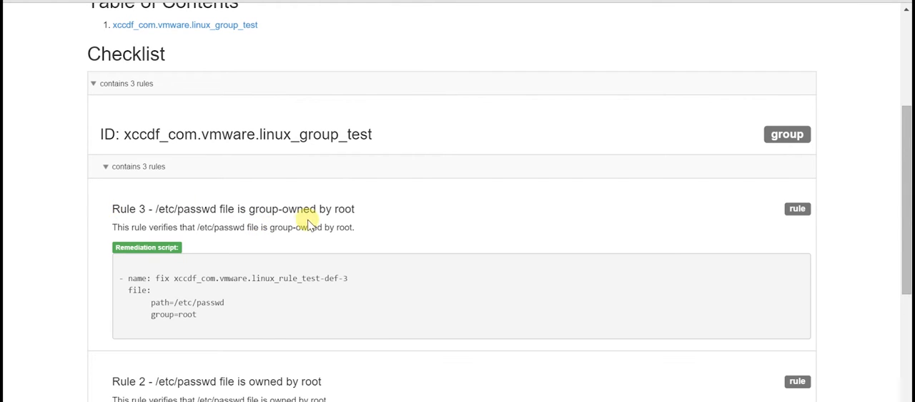
mouse_move(261, 326)
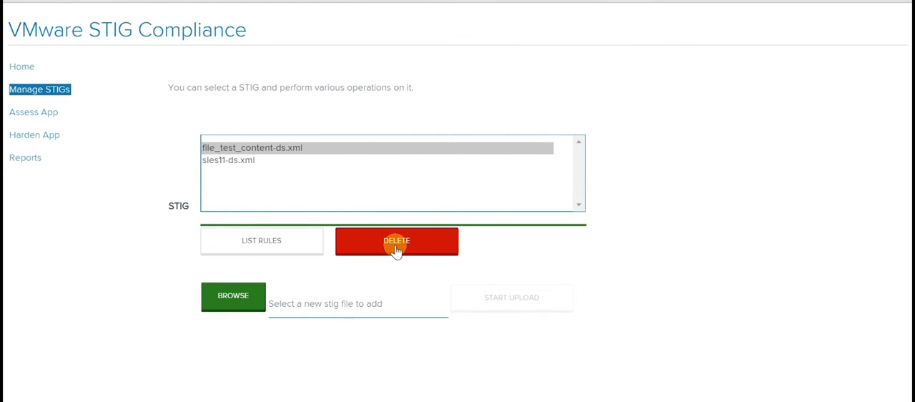
mouse_move(231, 295)
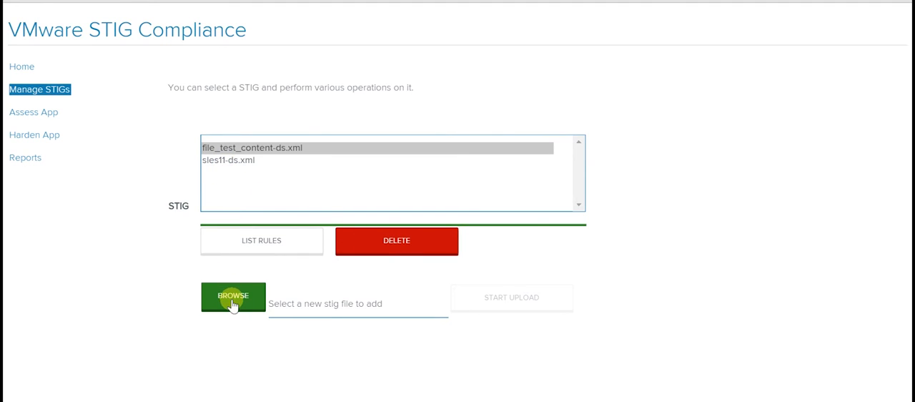
Upload sshconfig-ds.xml and list its rules to show the ssh-test benchmark guide.
click(231, 296)
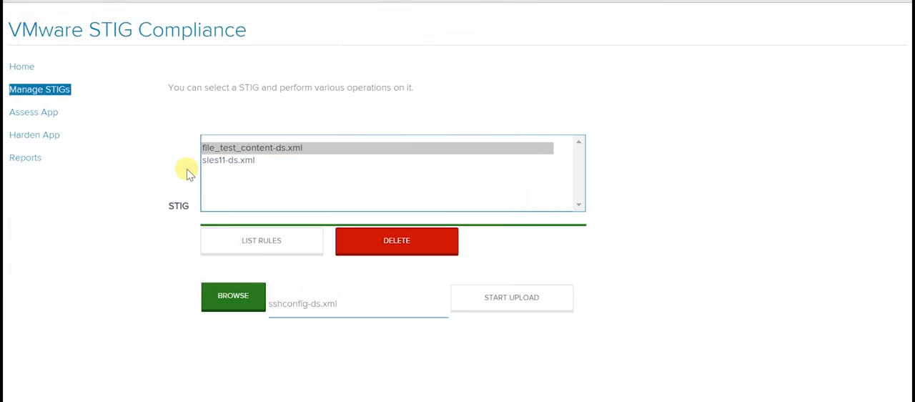
click(512, 298)
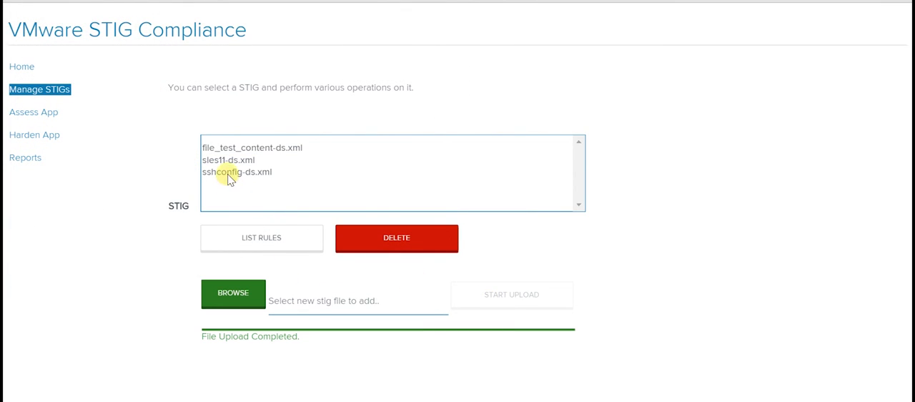
click(260, 237)
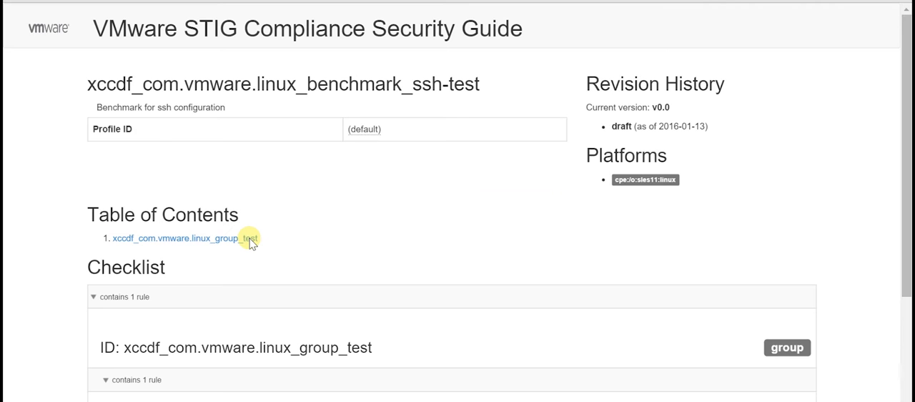